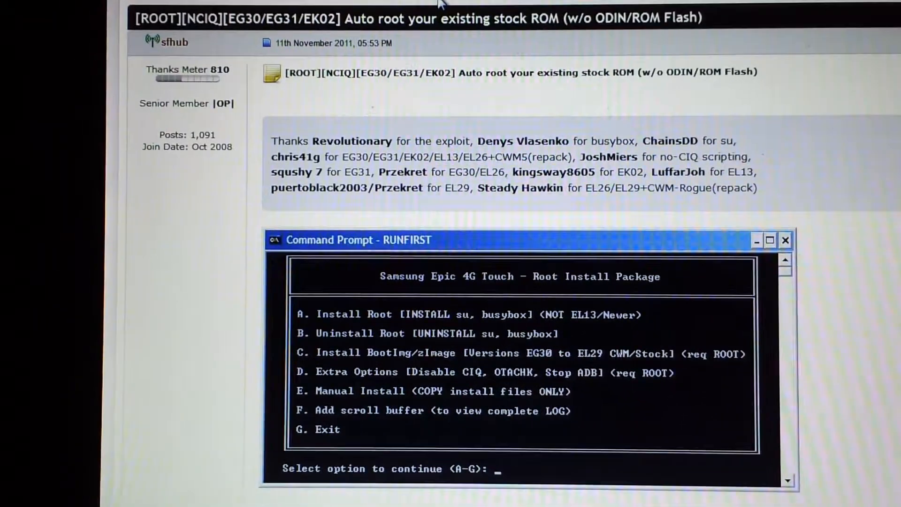
Scroll the XDA thread down to sections 2 and 3 on downloading and running e4gtauto-sfx.exe
{"action": "scroll", "scroll_direction": "down", "scroll_amount": 3}
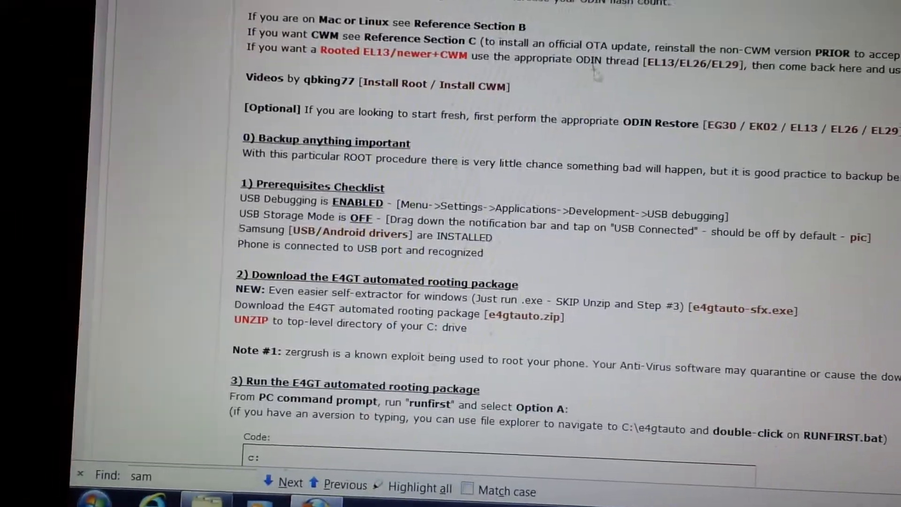
{"action": "scroll", "scroll_direction": "down", "scroll_amount": 3}
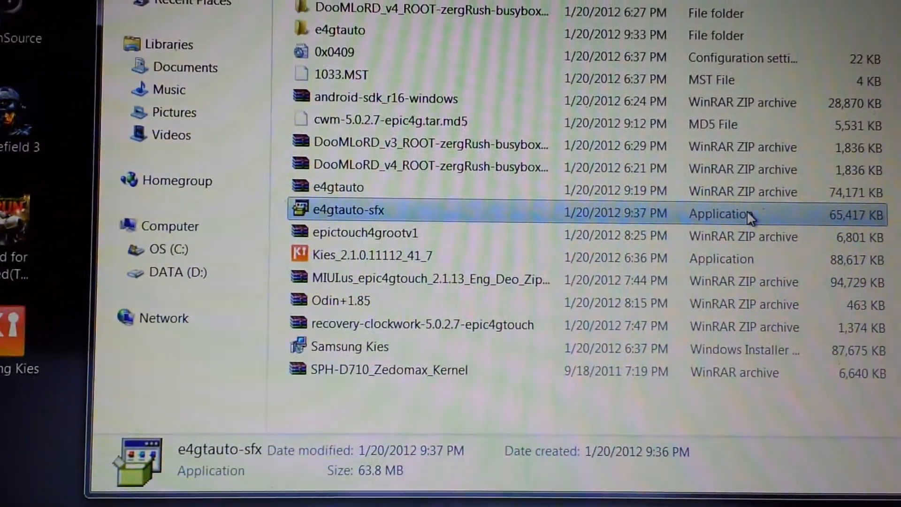
{"action": "double_click", "coordinate": [347, 210]}
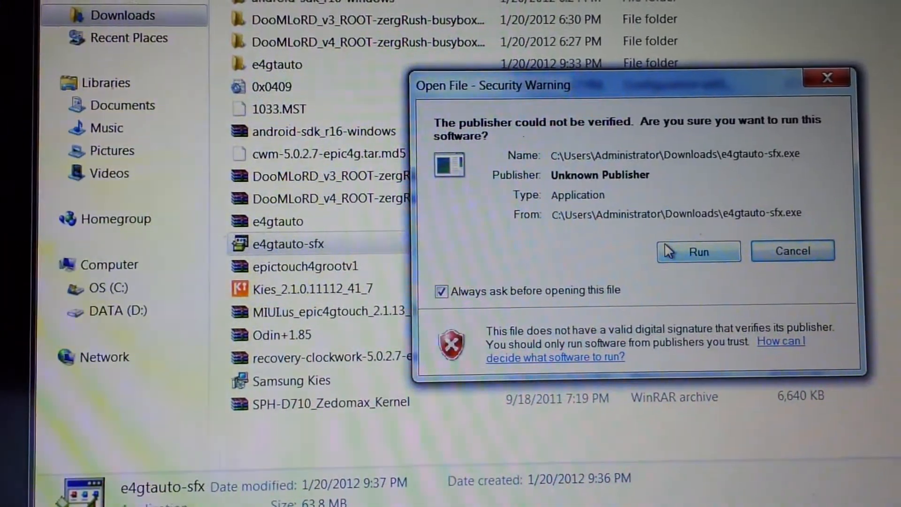
{"action": "left_click", "coordinate": [698, 251]}
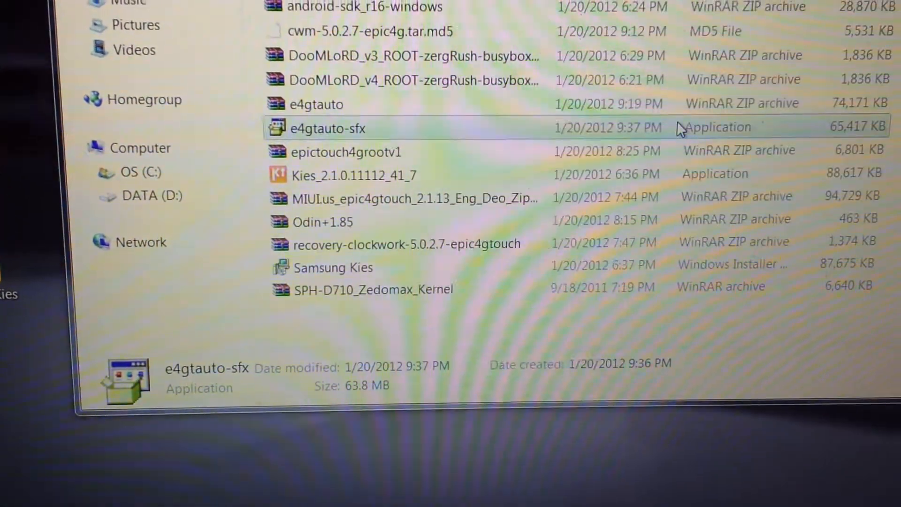
Launch e4gtauto-sfx and approve Run in the Security Warning to begin extraction
{"action": "double_click", "coordinate": [323, 129]}
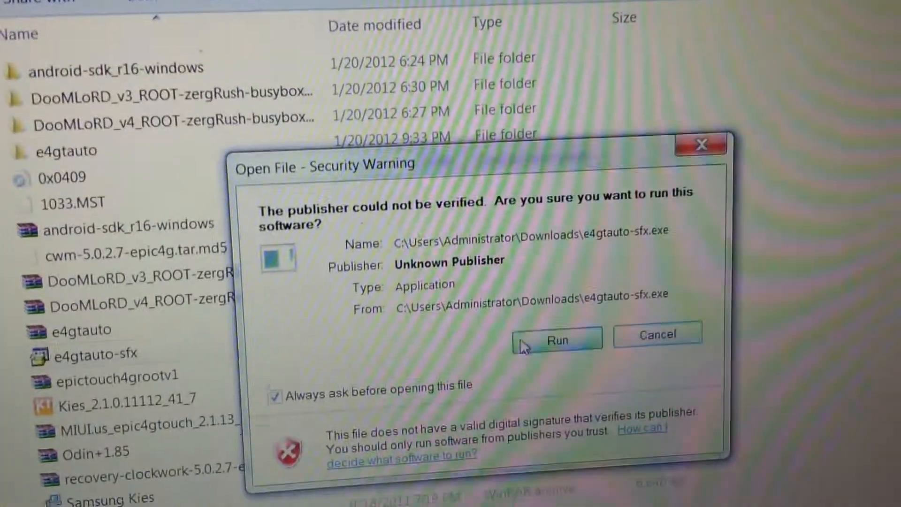
{"action": "left_click", "coordinate": [557, 340]}
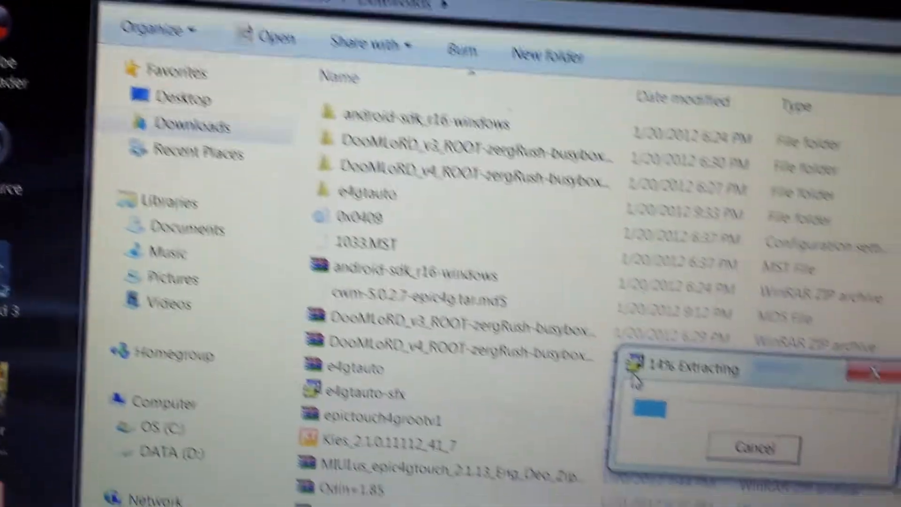